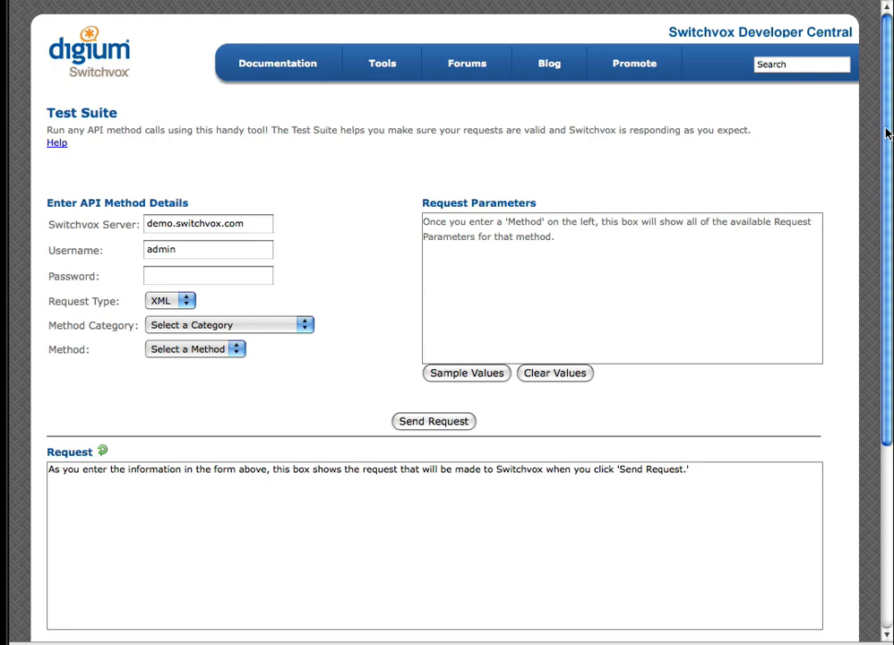
# Enter the admin account password for the demo.switchvox.com server
pyautogui.click(207, 276)
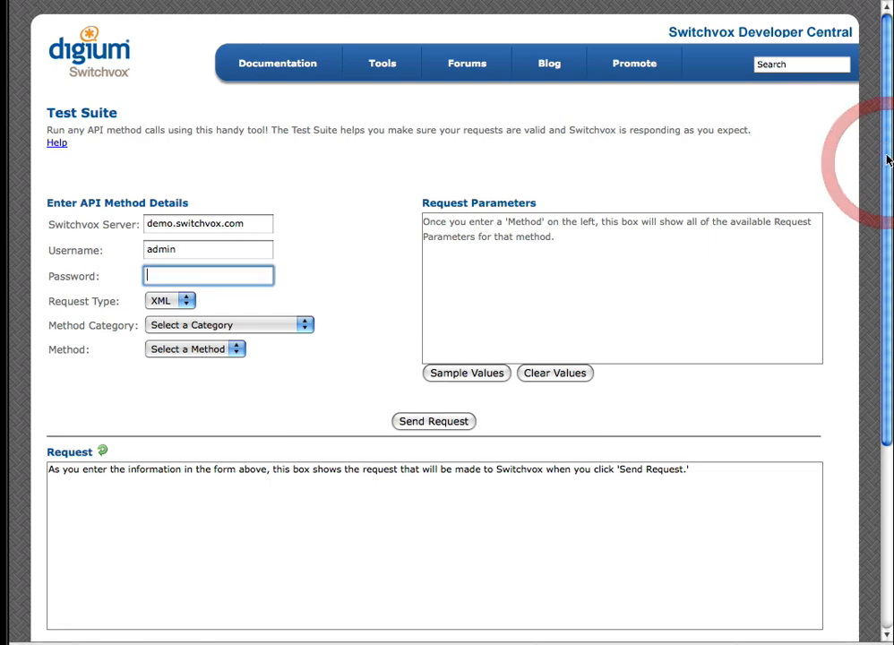
pyautogui.scroll(-3)
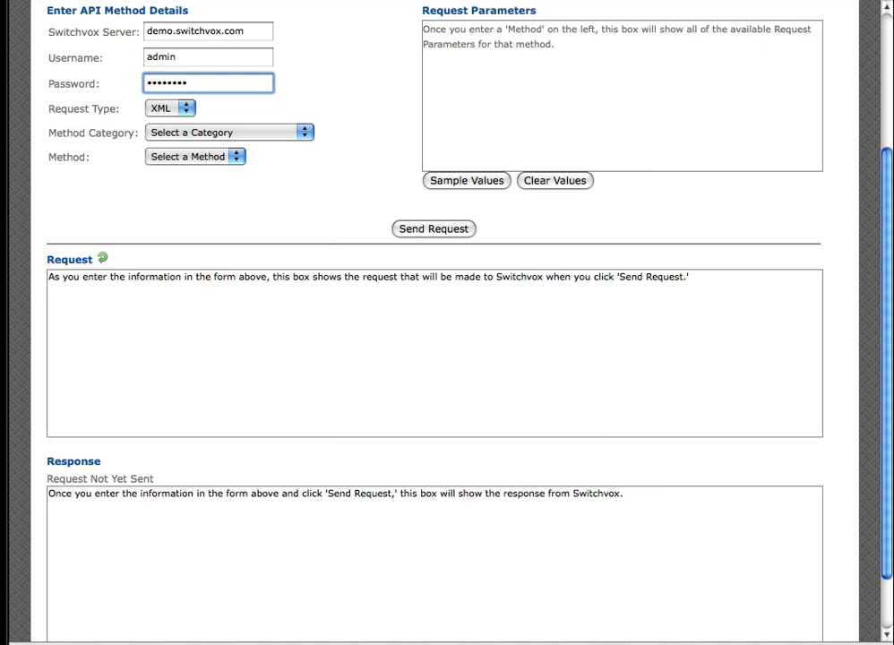
# Keep the XML request type and choose Extensions as the method category
pyautogui.click(168, 108)
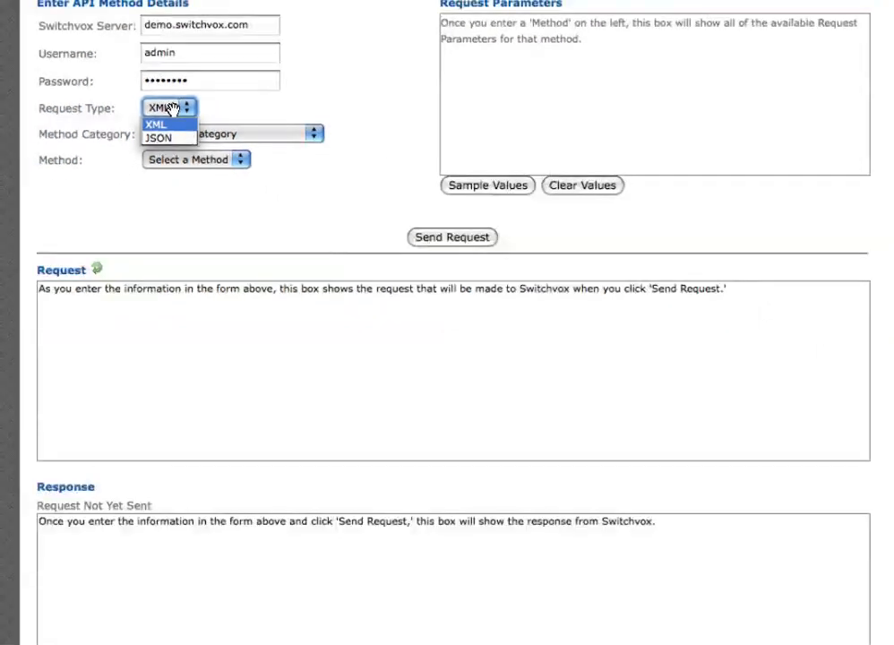
pyautogui.click(227, 133)
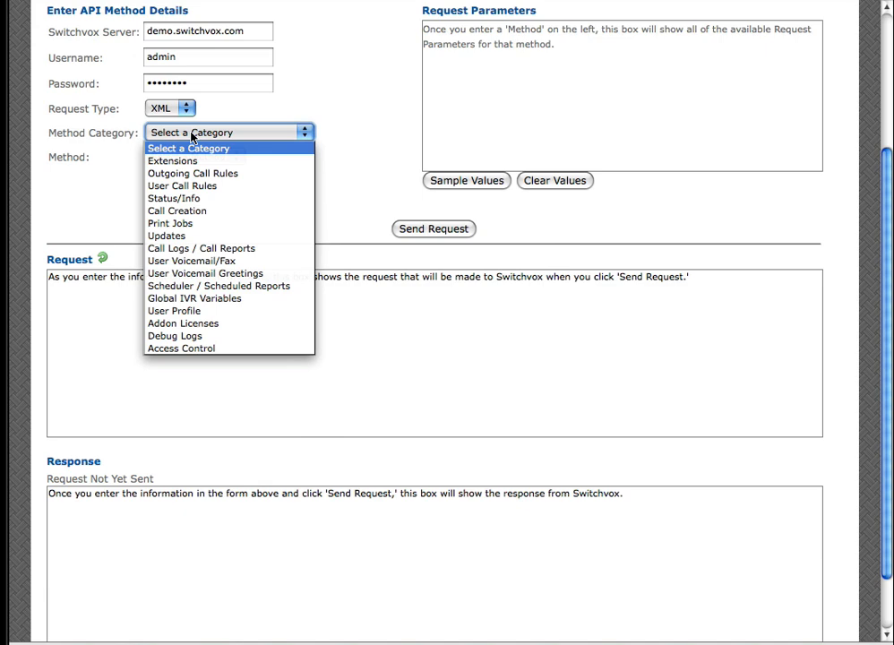
pyautogui.moveTo(172, 161)
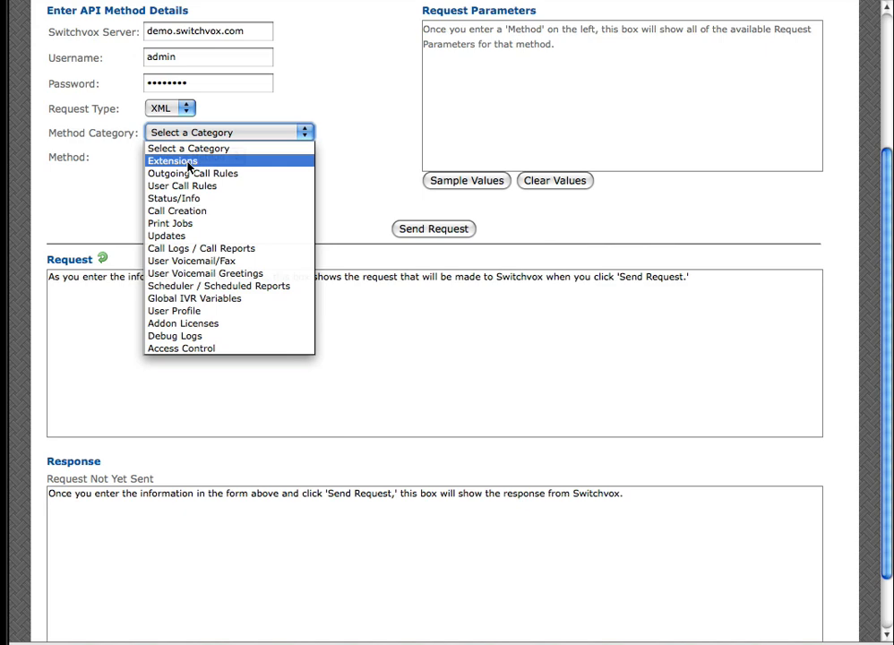
pyautogui.click(172, 161)
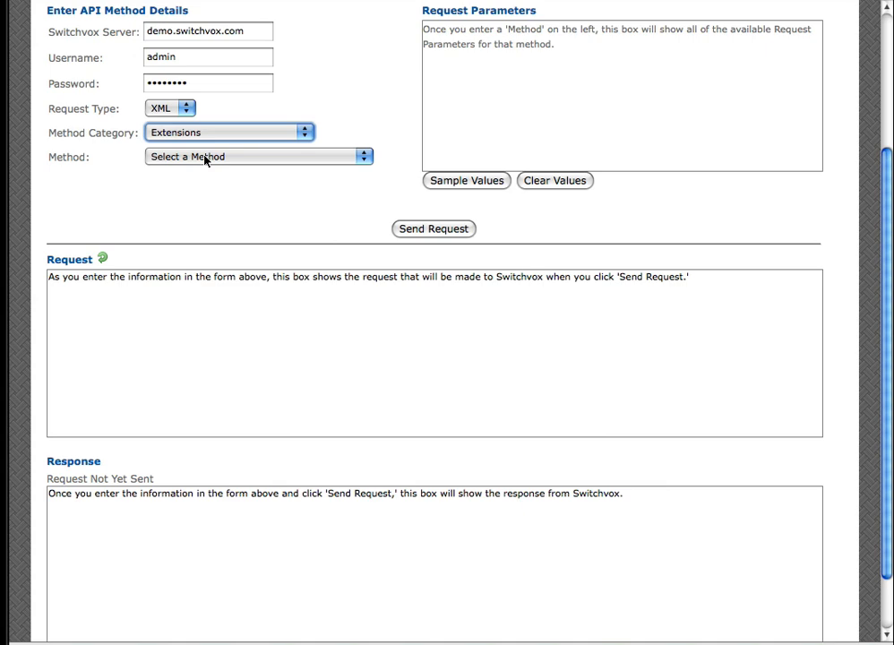
# Select the switchvox.extensions.getInfo method, generating its extensions and account_ids parameters
pyautogui.click(258, 155)
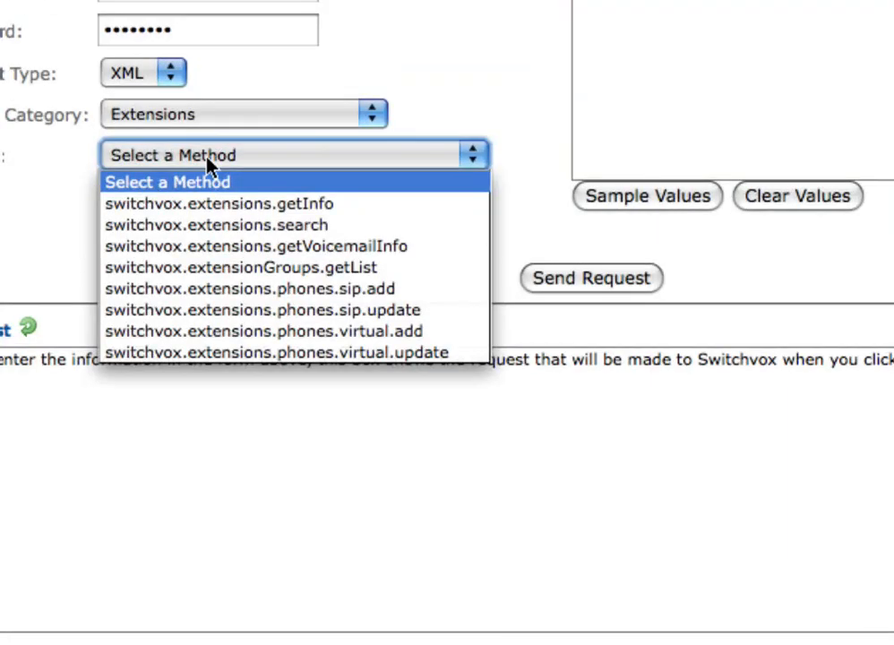
pyautogui.moveTo(206, 158)
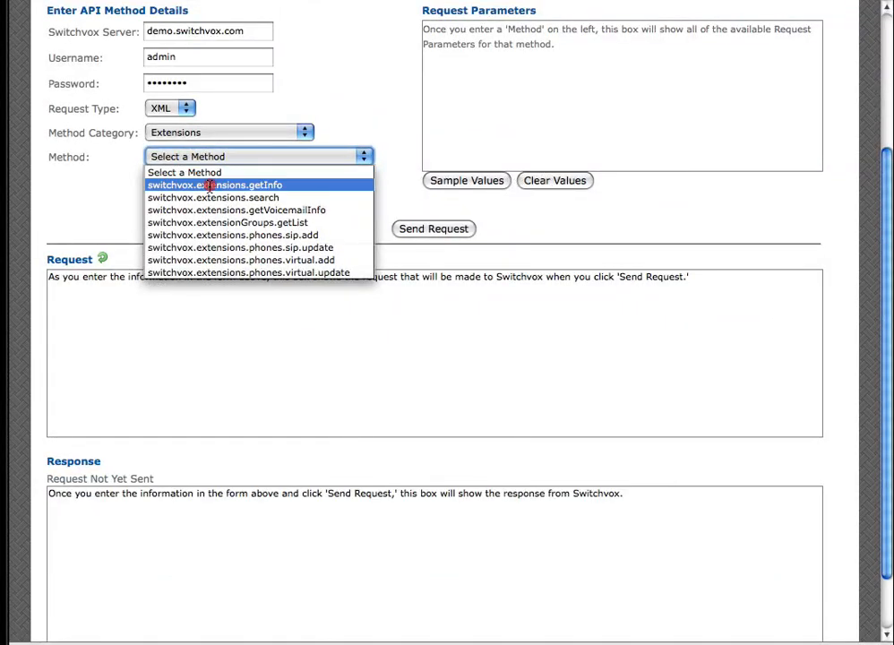
pyautogui.click(215, 184)
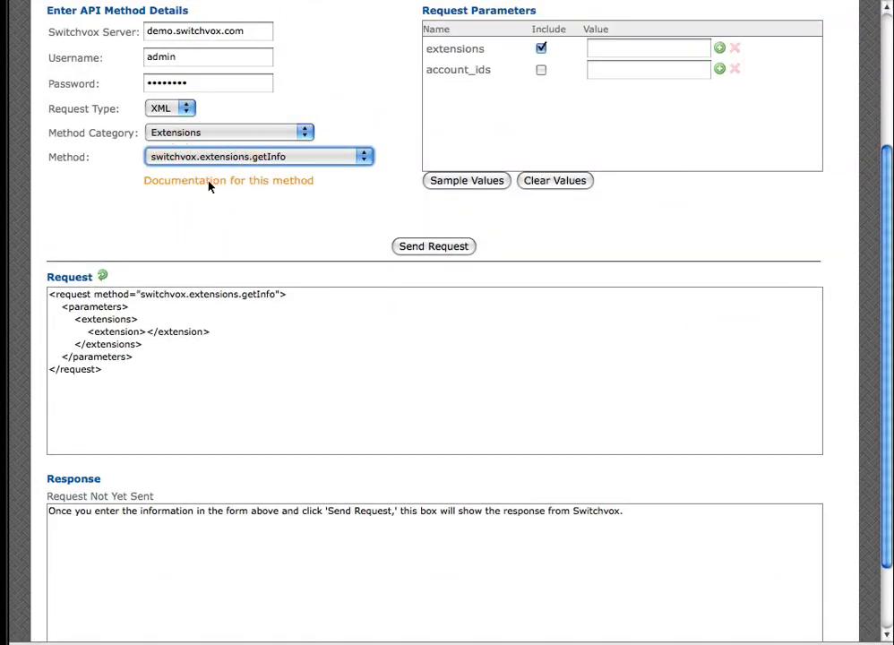
# Review the getInfo method's wiki documentation listing extensions and account_ids arguments
pyautogui.click(227, 179)
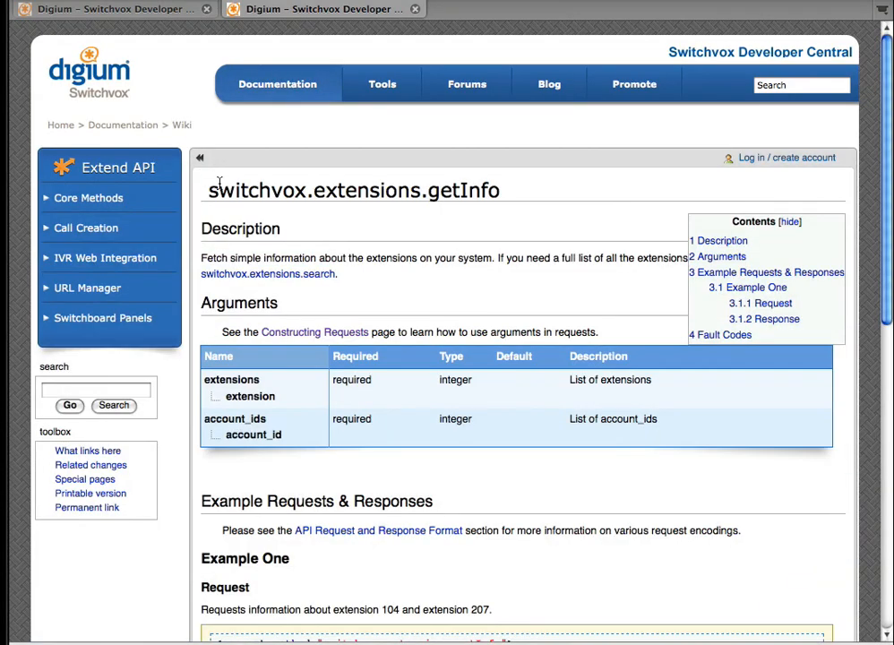
pyautogui.moveTo(677, 218)
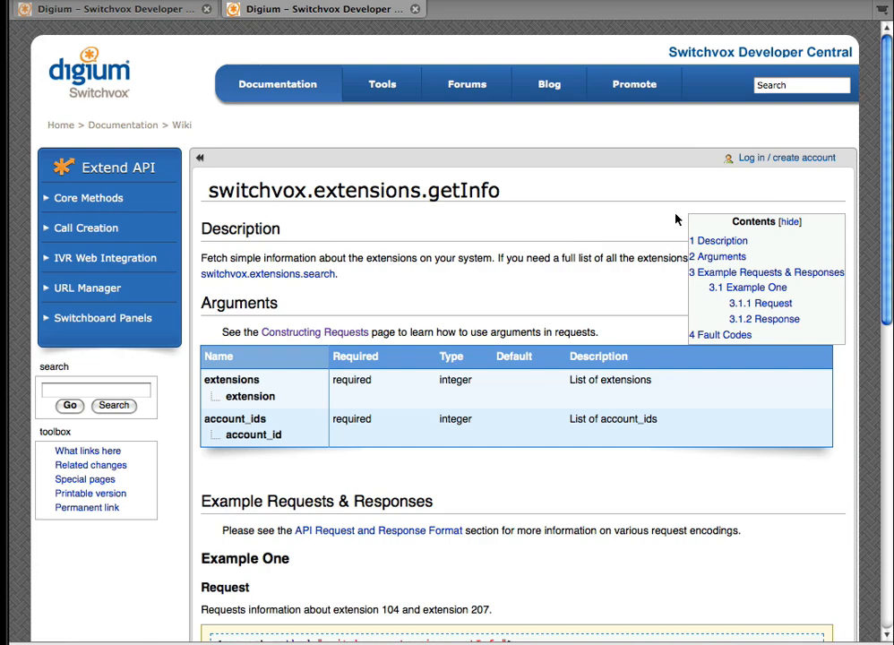
pyautogui.scroll(-3)
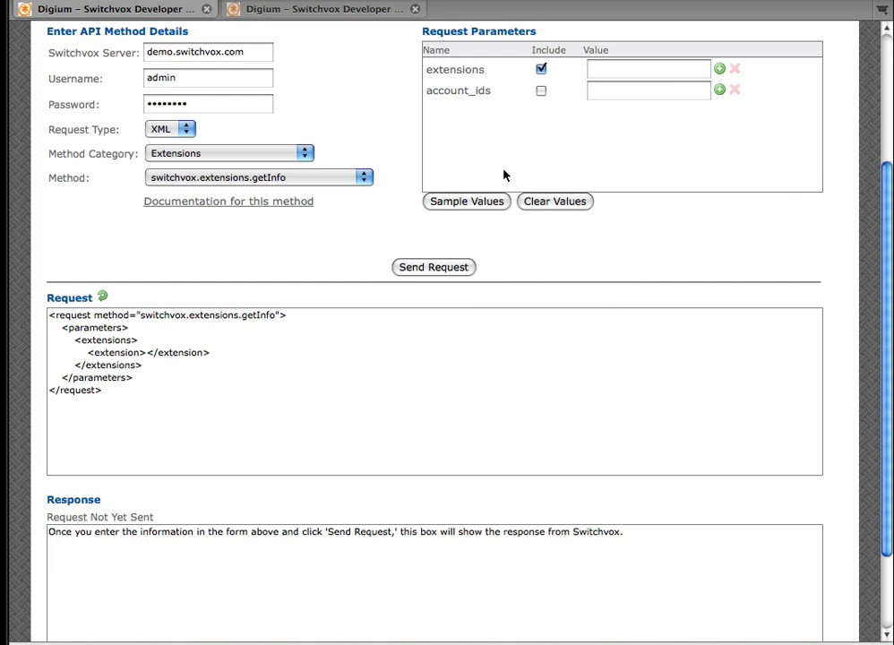
pyautogui.moveTo(488, 204)
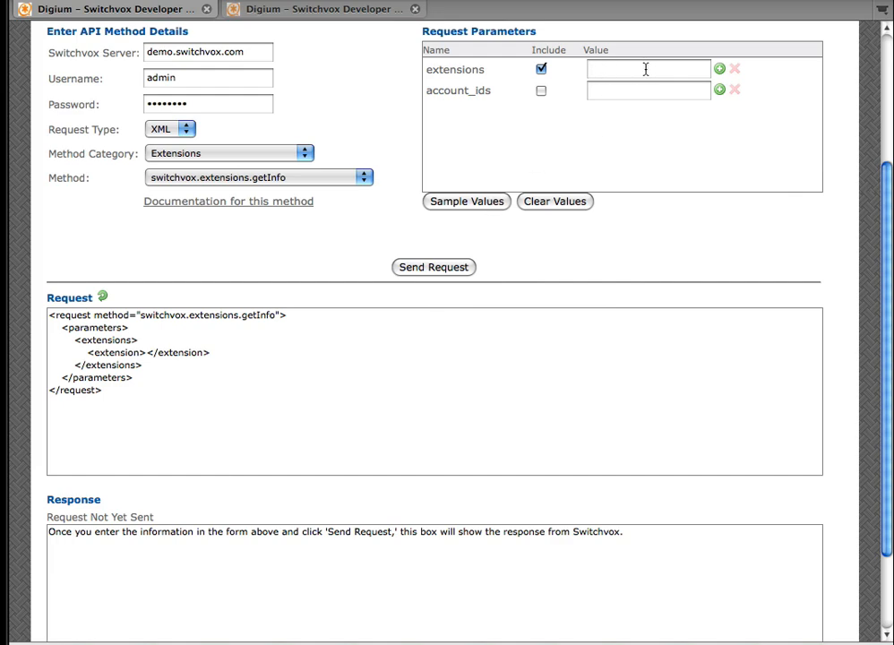
# Add extensions 112 and 113 as parameter values so both appear in the request XML
pyautogui.click(647, 68)
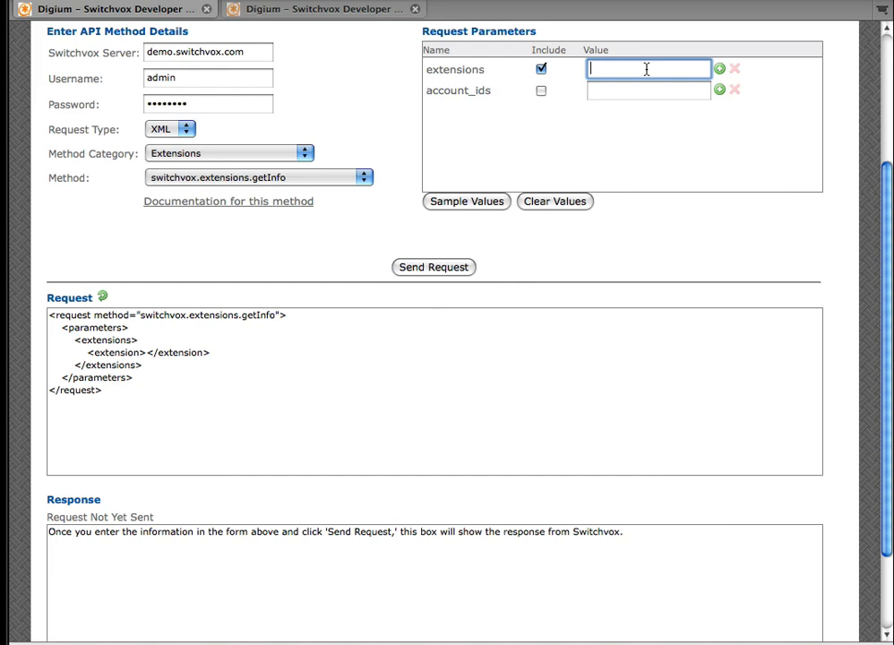
pyautogui.write('112')
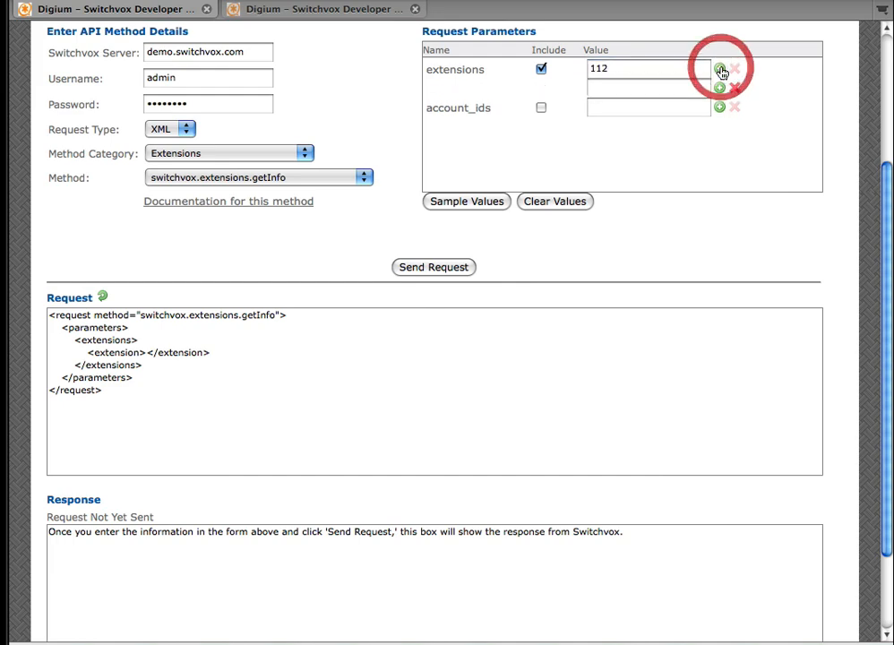
pyautogui.click(720, 68)
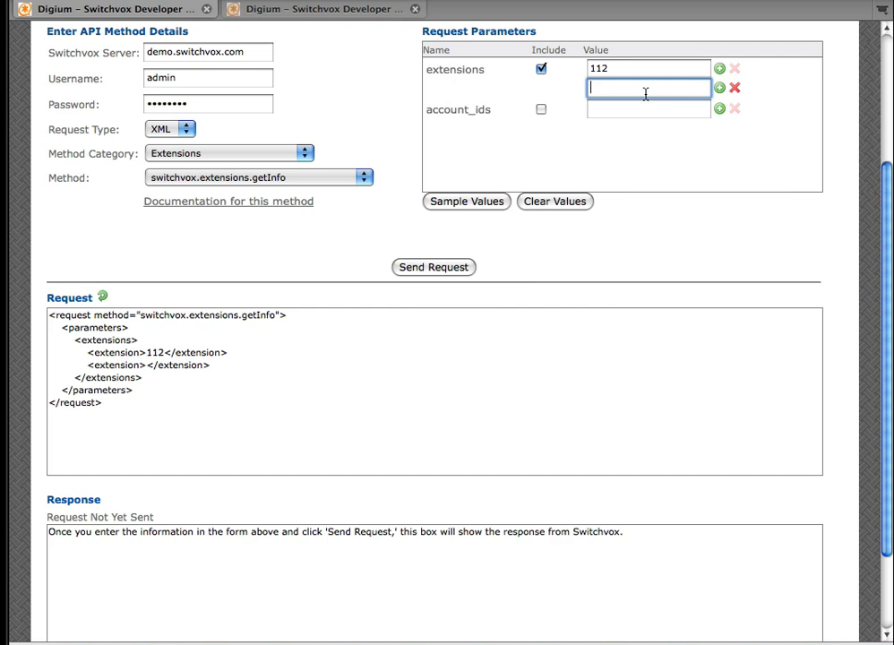
pyautogui.write('113')
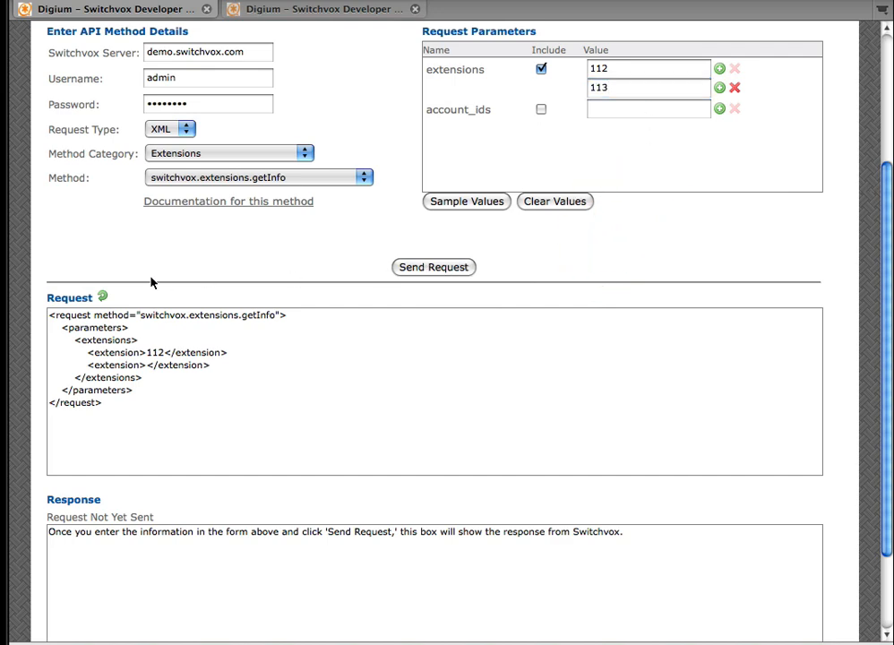
pyautogui.click(103, 297)
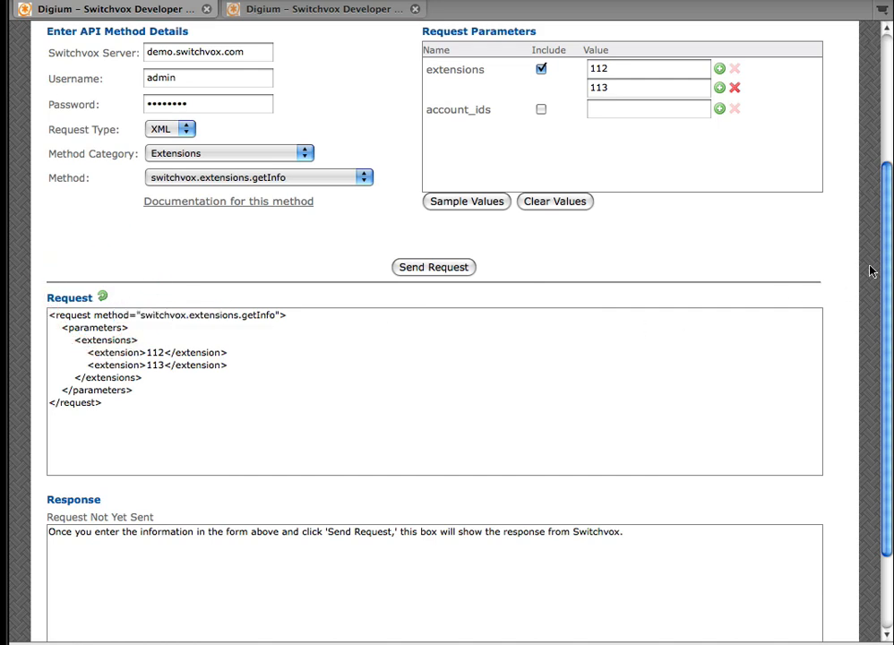
pyautogui.scroll(-3)
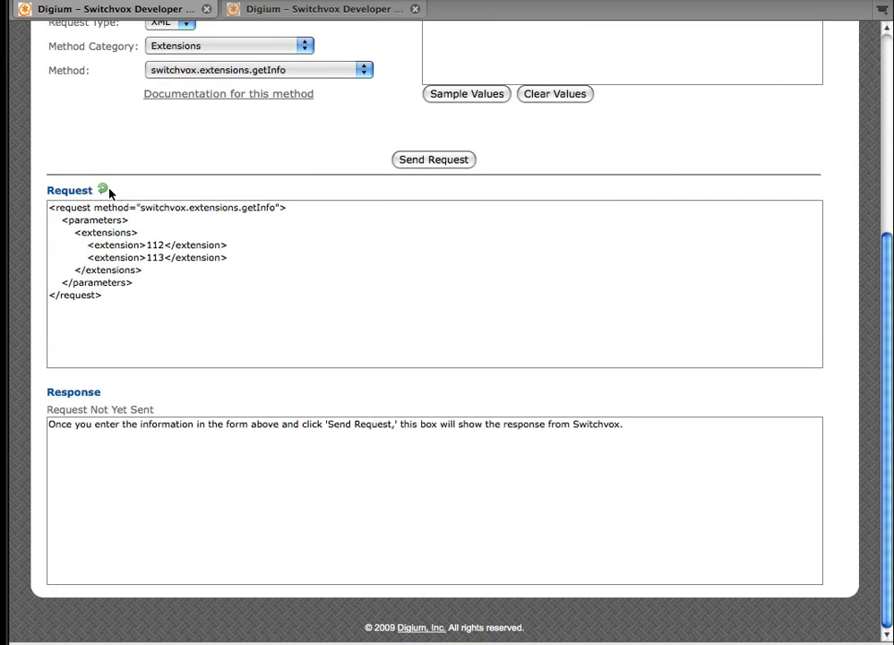
pyautogui.moveTo(100, 198)
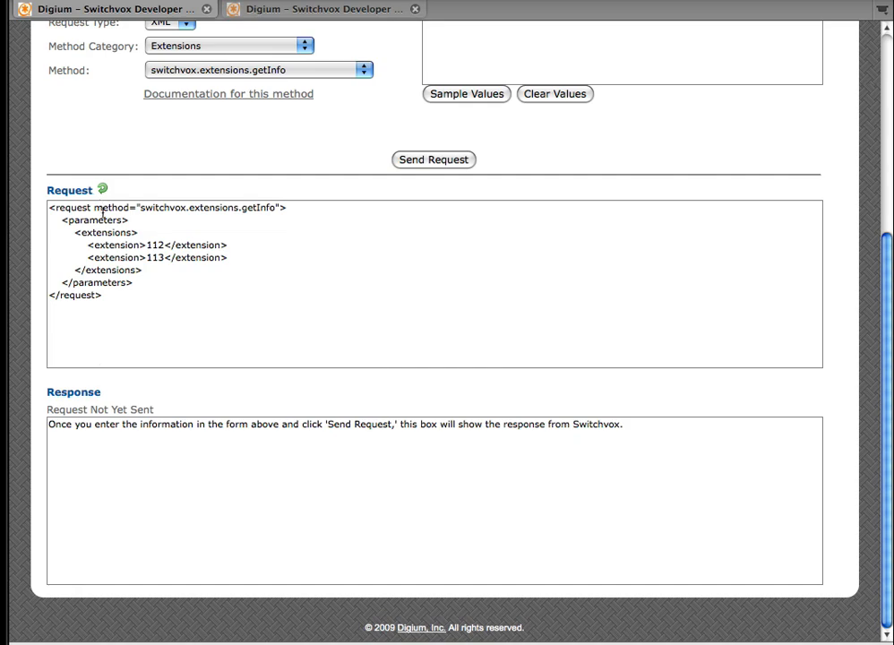
# Send the getInfo request and review the successful XML response for extensions 112 and 113
pyautogui.click(433, 159)
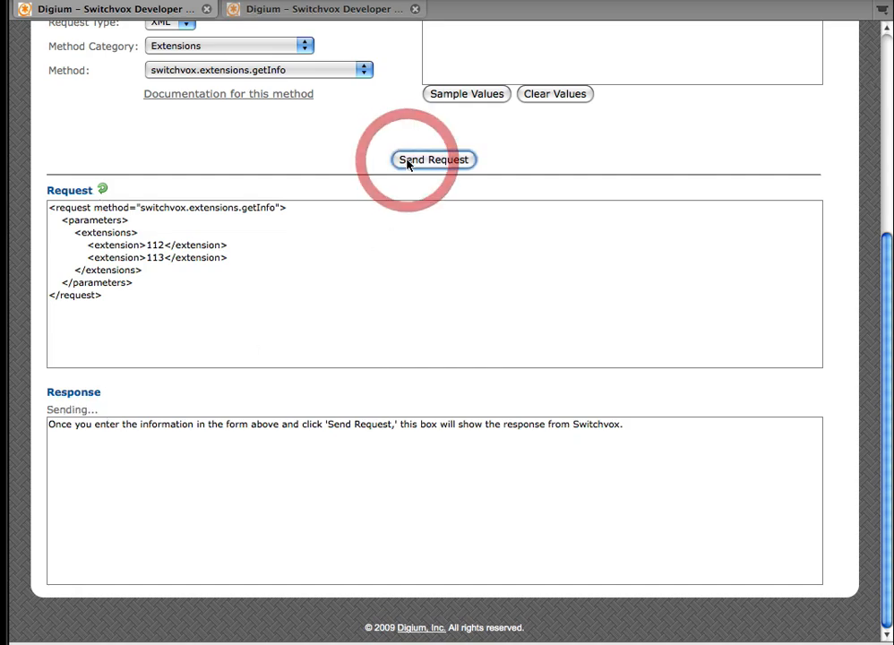
pyautogui.click(433, 160)
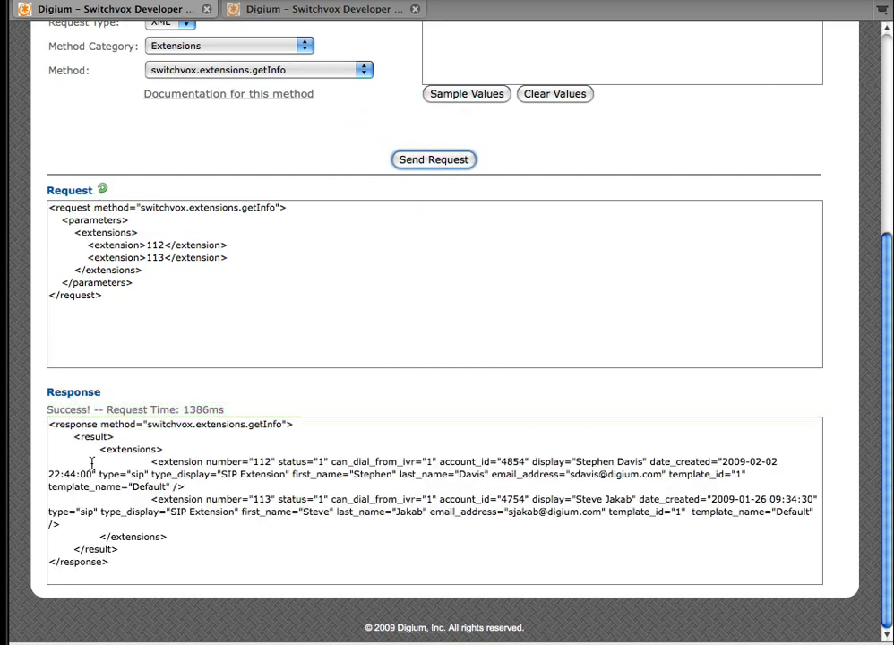
pyautogui.scroll(-3)
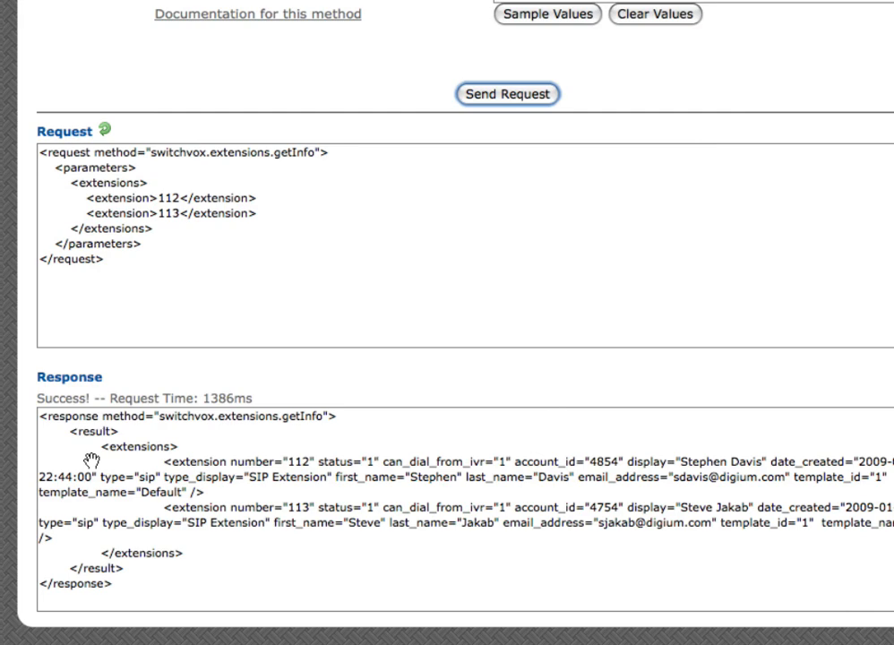
pyautogui.scroll(-3)
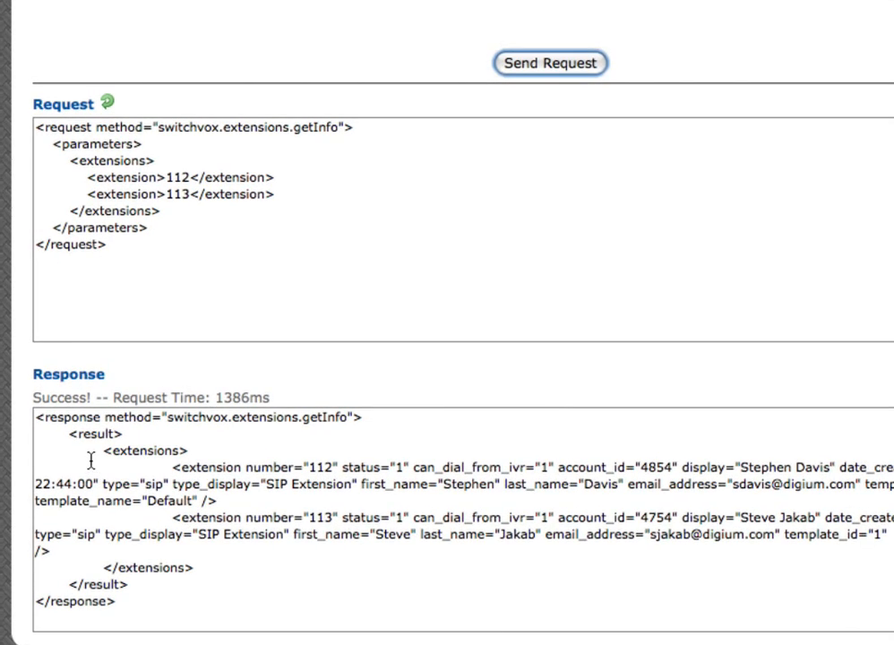